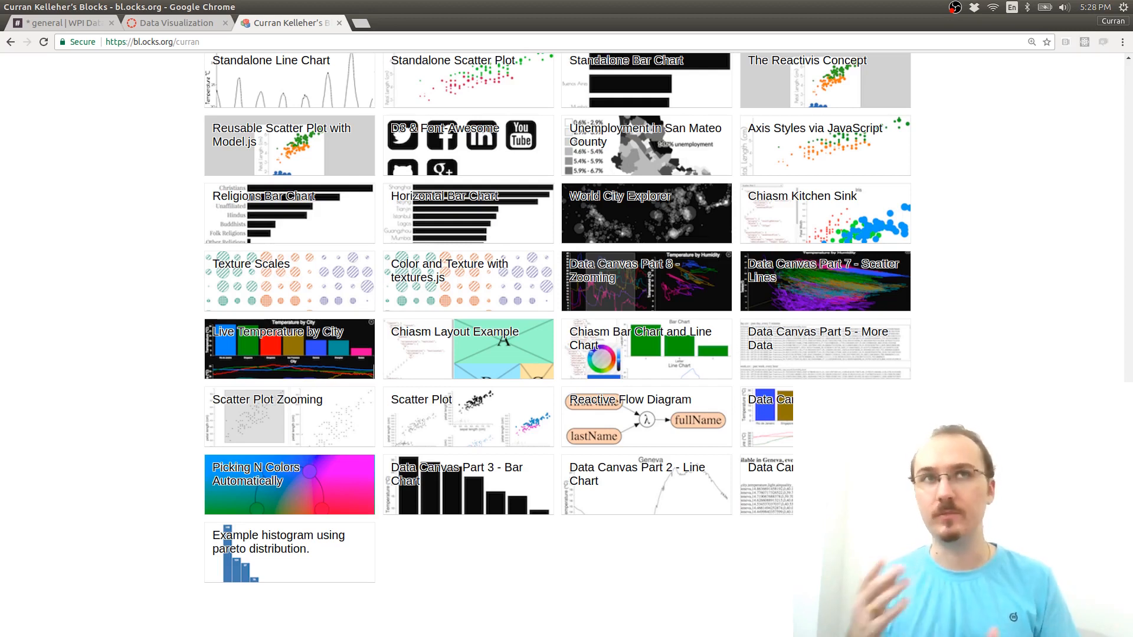
Browse Curran Kelleher's bl.ocks.org gallery until the Persons of Concern StreamGraph thumbnails appear
{"action": "scroll", "scroll_direction": "up", "scroll_amount": 3}
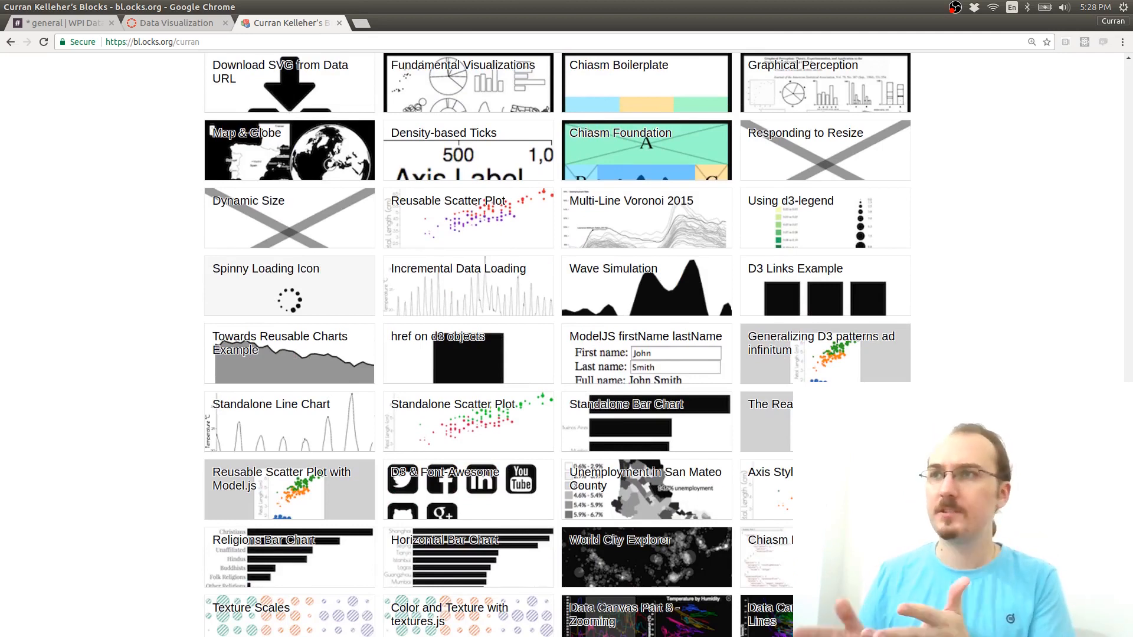
{"action": "scroll", "scroll_direction": "up", "scroll_amount": 3}
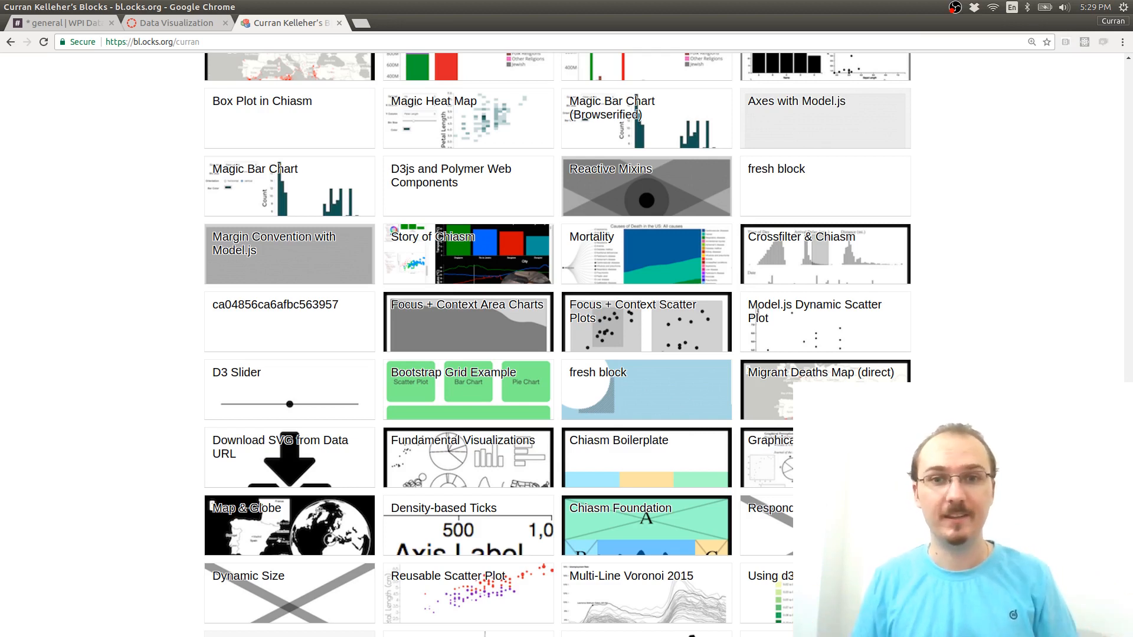
{"action": "scroll", "scroll_direction": "down", "scroll_amount": 3}
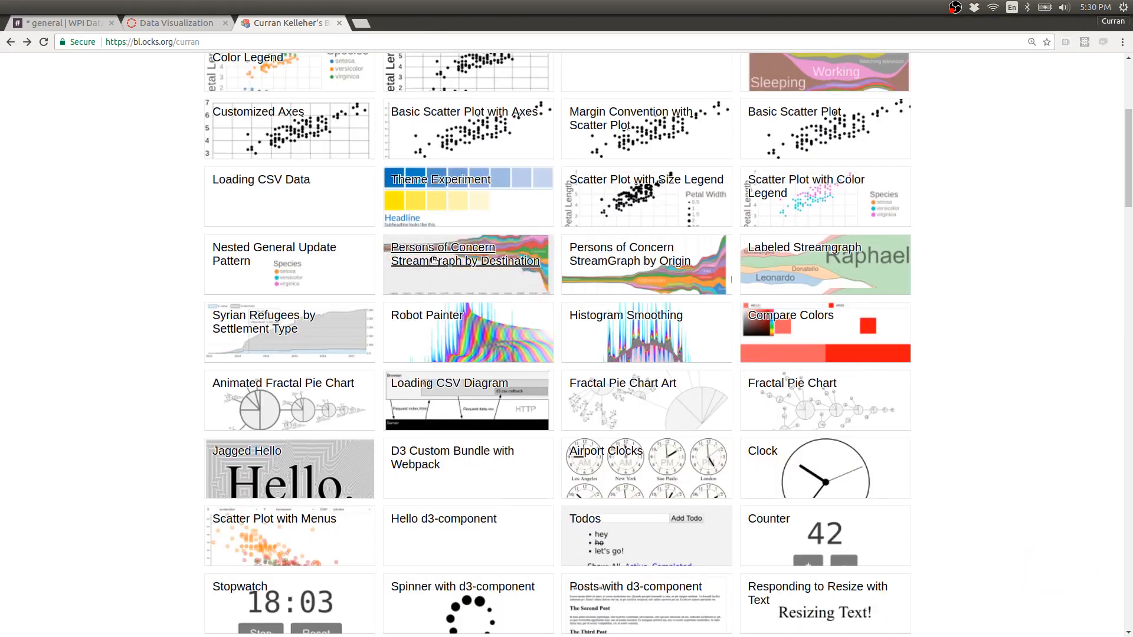
Open the 'Persons of Concern StreamGraph by Origin' block and scroll down to its chart
{"action": "left_click", "coordinate": [621, 253]}
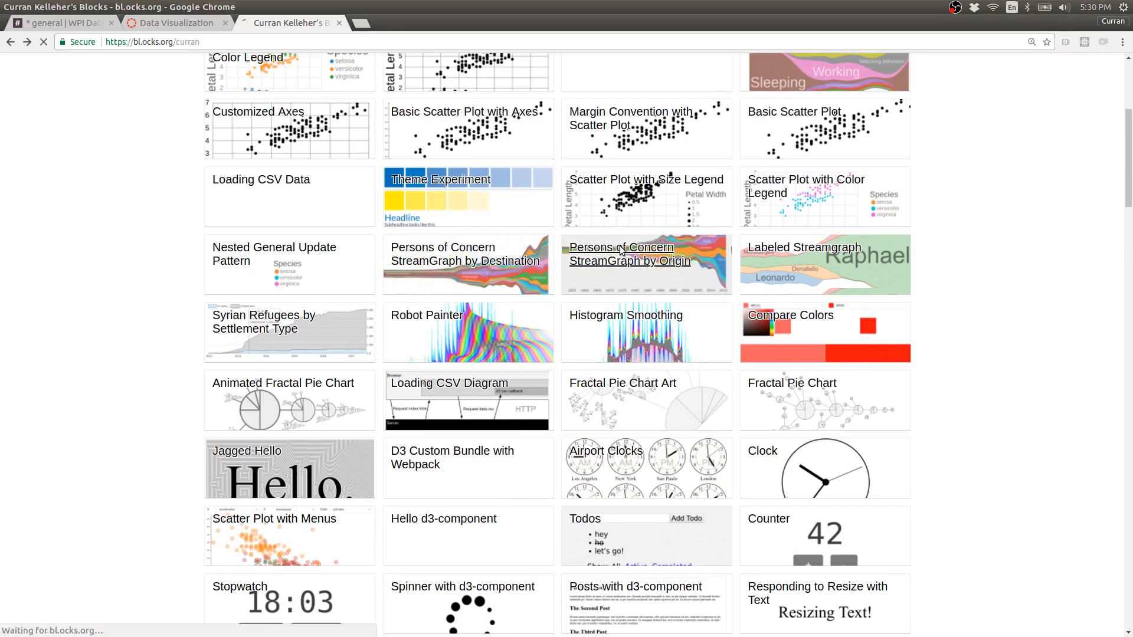
{"action": "left_click", "coordinate": [622, 255]}
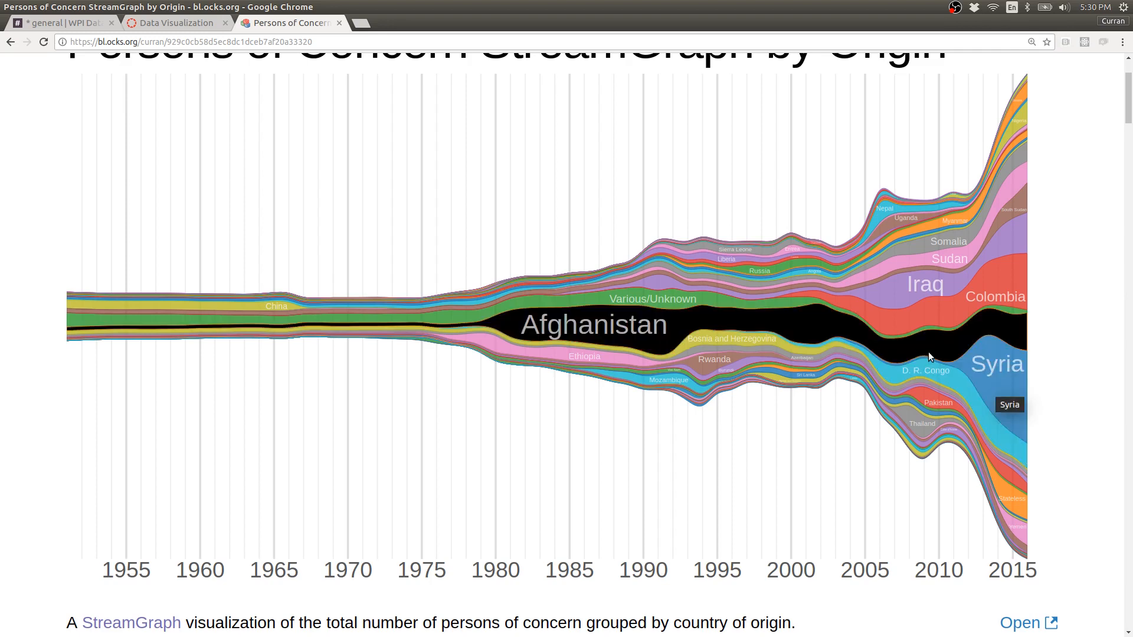
{"action": "mouse_move", "coordinate": [743, 261]}
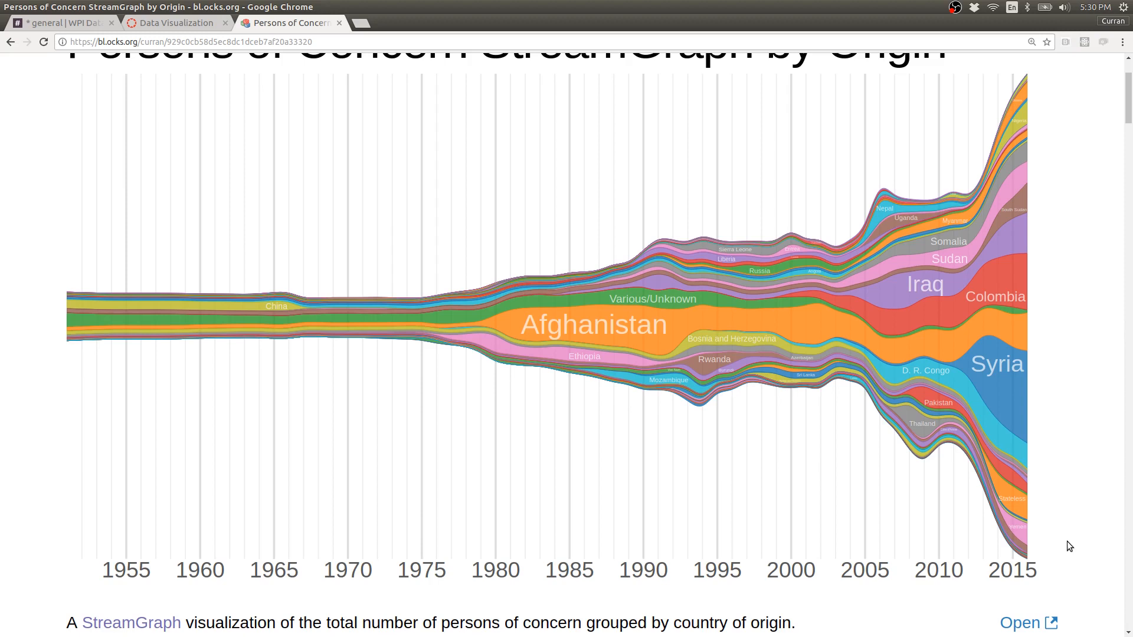
{"action": "scroll", "scroll_direction": "down", "scroll_amount": 3}
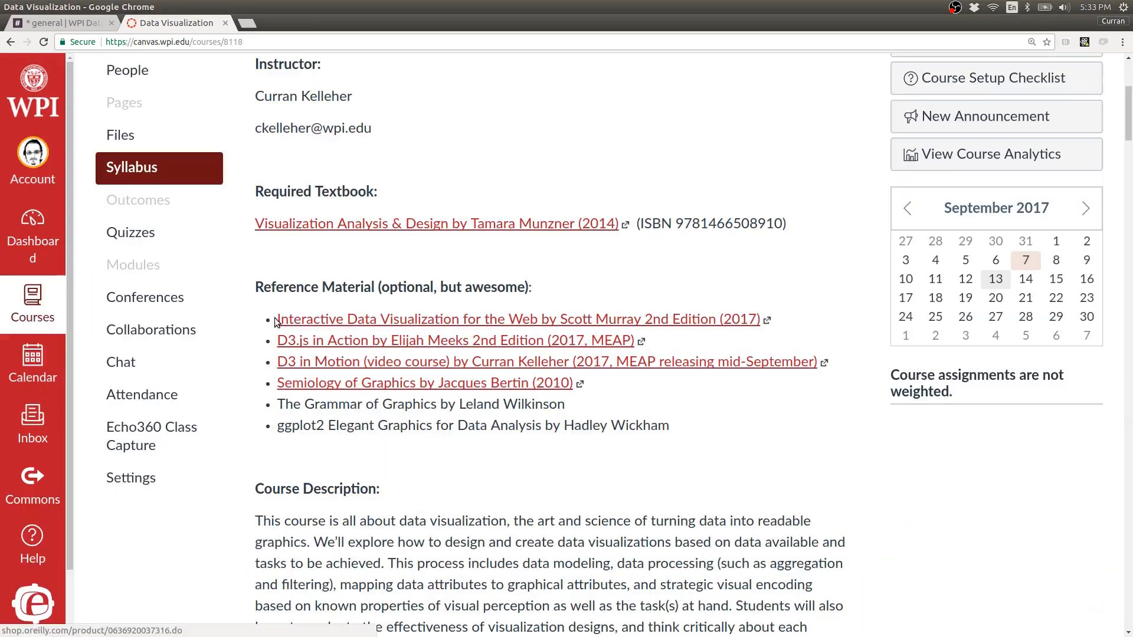
{"action": "left_click_drag", "start_coordinate": [277, 319], "coordinate": [706, 319]}
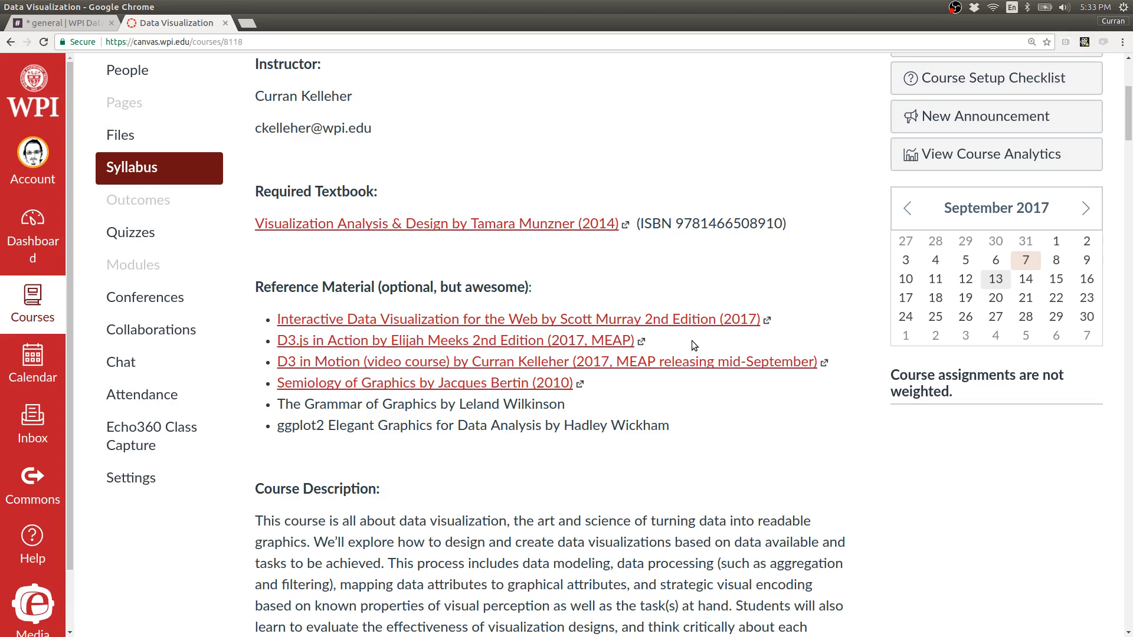
{"action": "left_click_drag", "start_coordinate": [277, 361], "coordinate": [817, 362]}
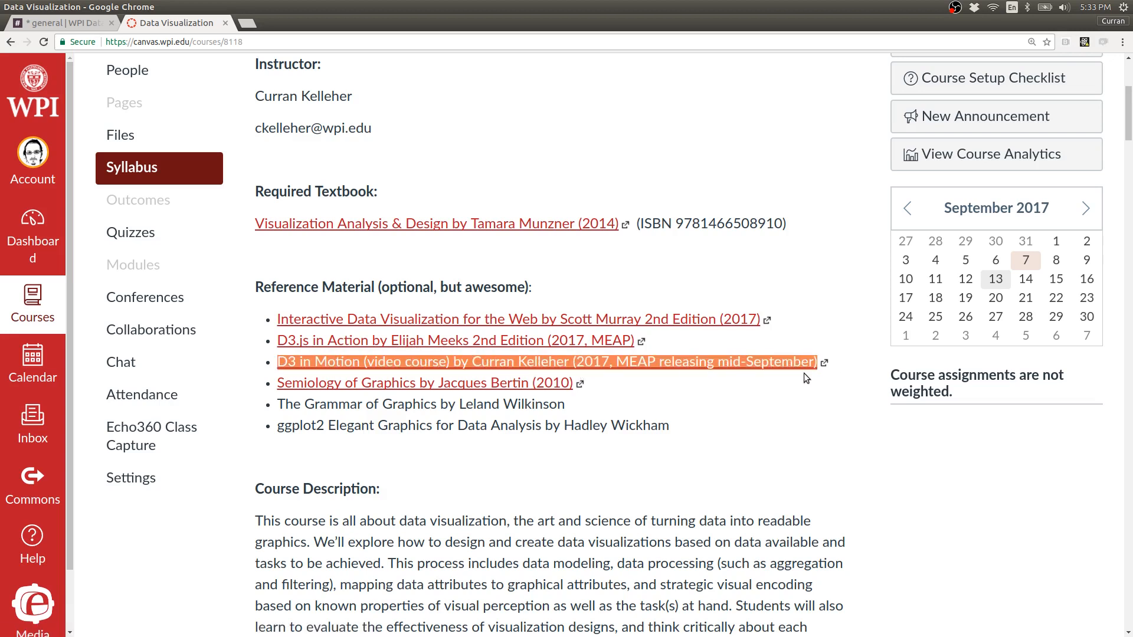
{"action": "mouse_move", "coordinate": [793, 406]}
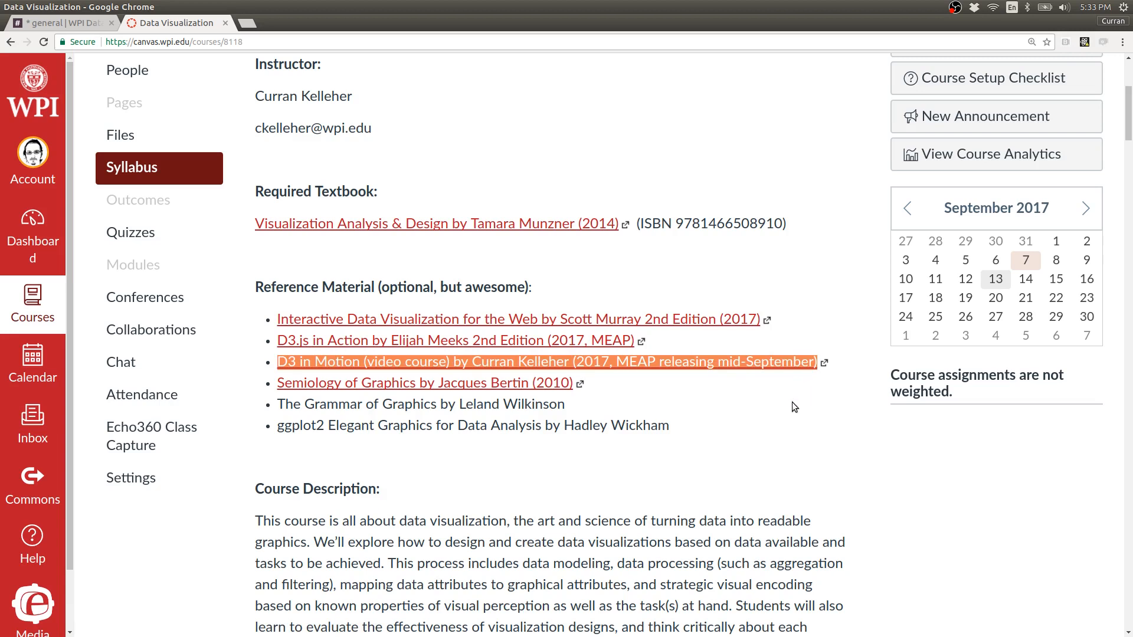
{"action": "mouse_move", "coordinate": [776, 402]}
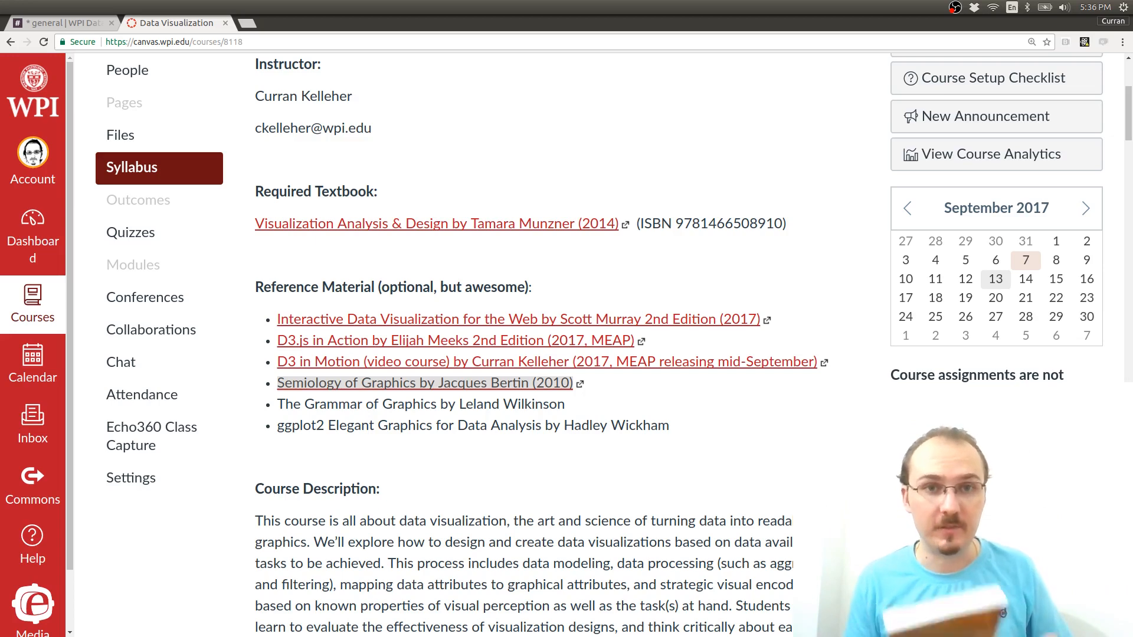
Scroll the syllabus to the Communication section covering Slack and office hours
{"action": "scroll", "scroll_direction": "down", "scroll_amount": 3}
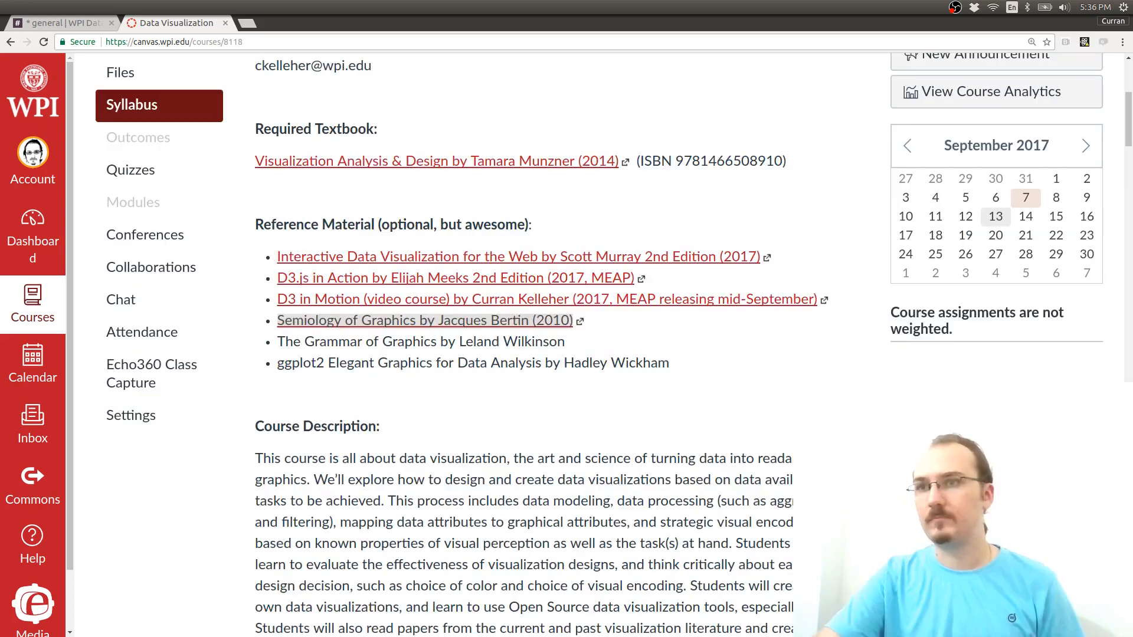
{"action": "scroll", "scroll_direction": "down", "scroll_amount": 3}
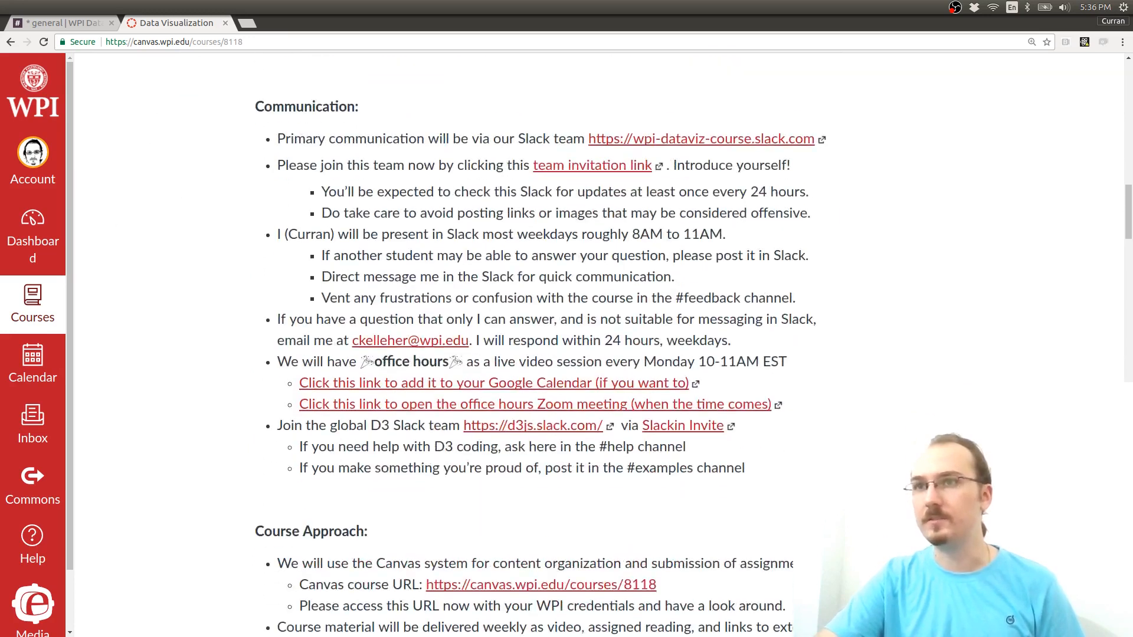
{"action": "scroll", "scroll_direction": "up", "scroll_amount": 3}
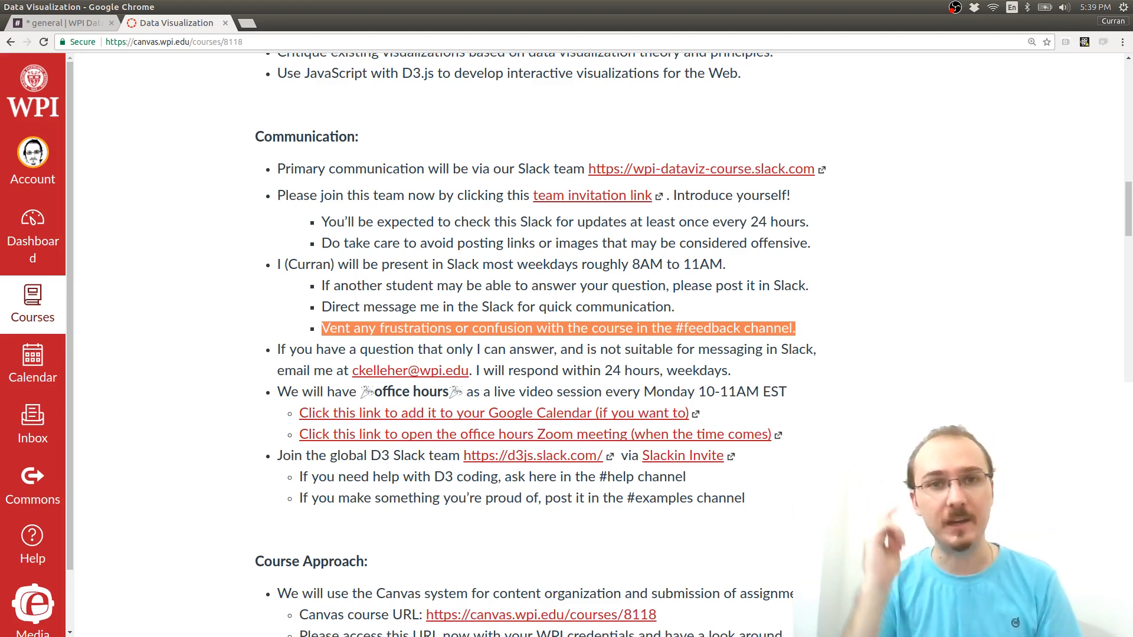
Scroll the syllabus down to Course Approach and its 10-15 hours weekly workload
{"action": "scroll", "scroll_direction": "down", "scroll_amount": 3}
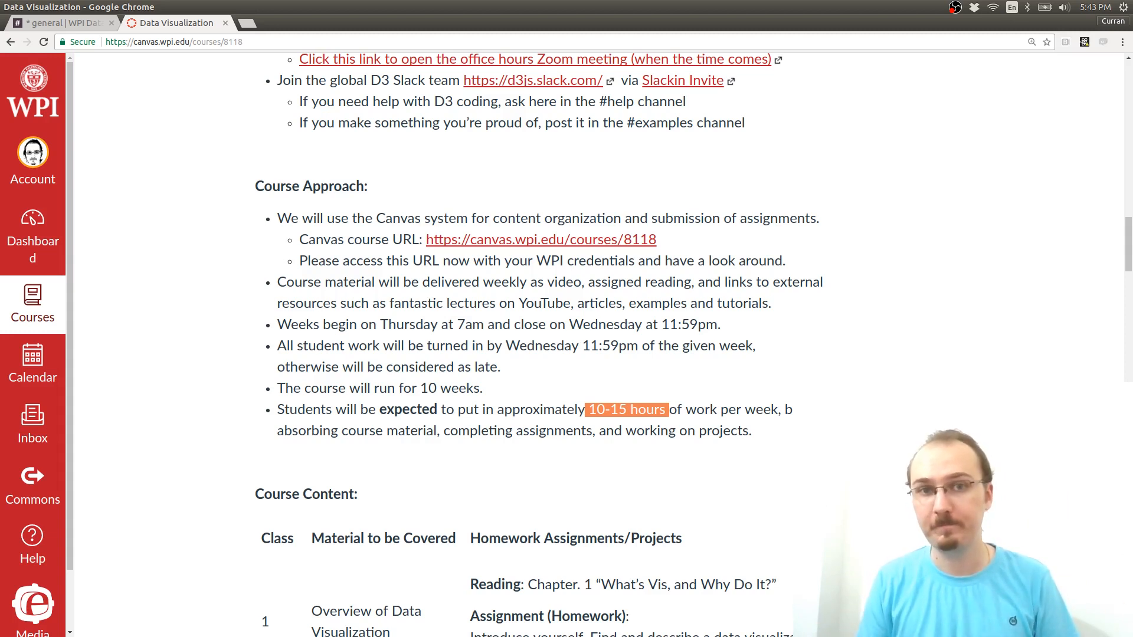
Move past the Course Content table to the Course Requirements grade breakdown percentages
{"action": "scroll", "scroll_direction": "down", "scroll_amount": 3}
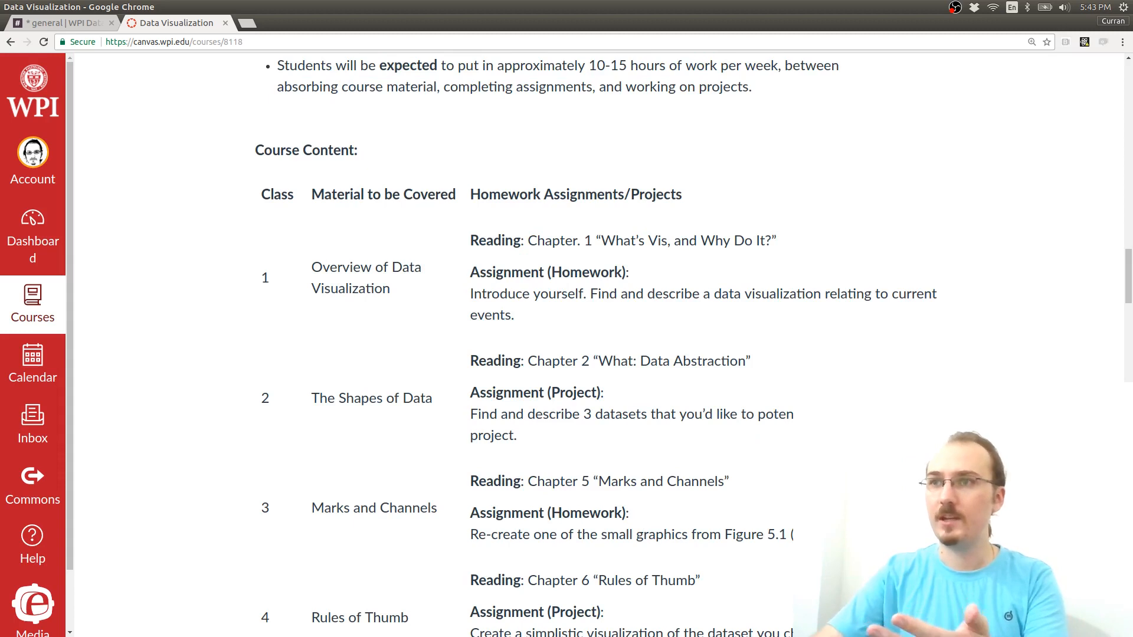
{"action": "scroll", "scroll_direction": "down", "scroll_amount": 3}
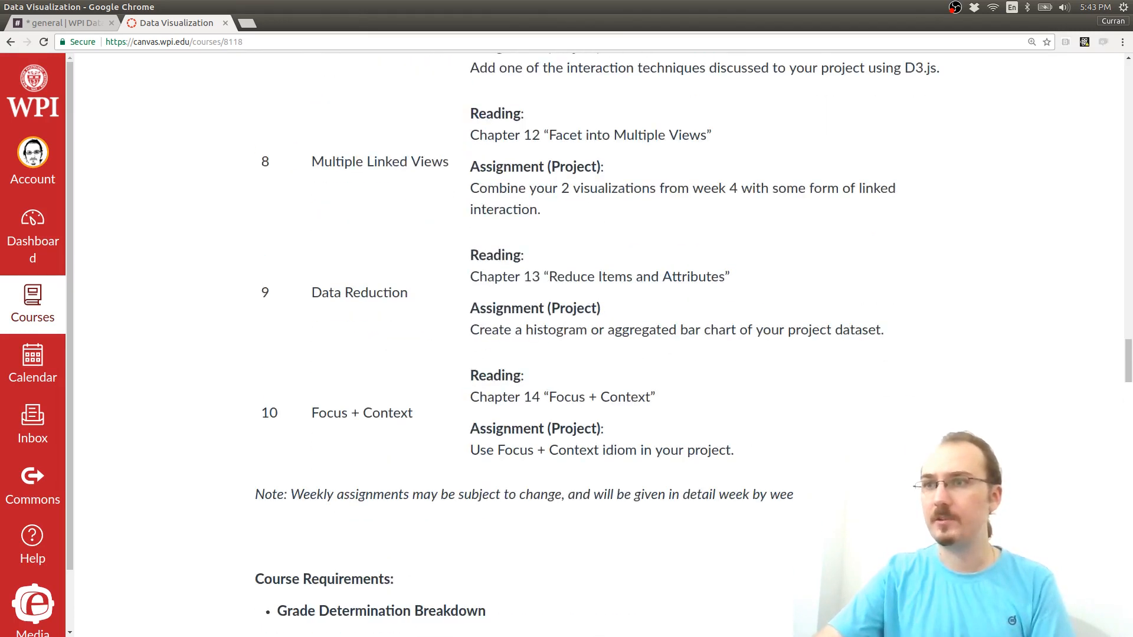
{"action": "scroll", "scroll_direction": "down", "scroll_amount": 3}
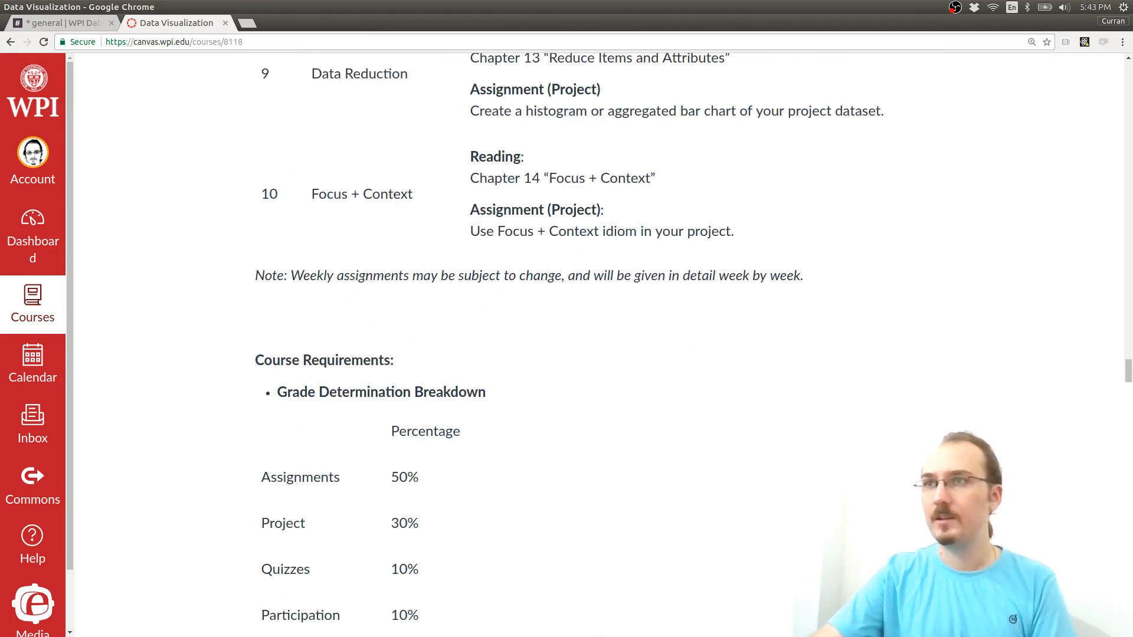
{"action": "left_click_drag", "start_coordinate": [470, 210], "coordinate": [733, 232]}
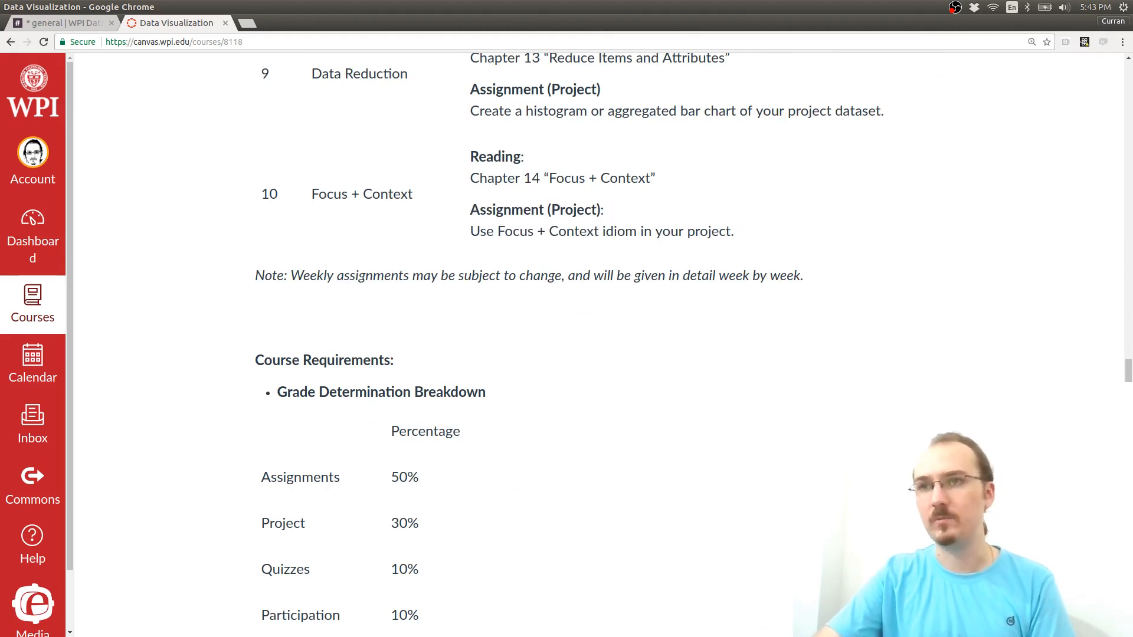
{"action": "left_click_drag", "start_coordinate": [255, 275], "coordinate": [419, 615]}
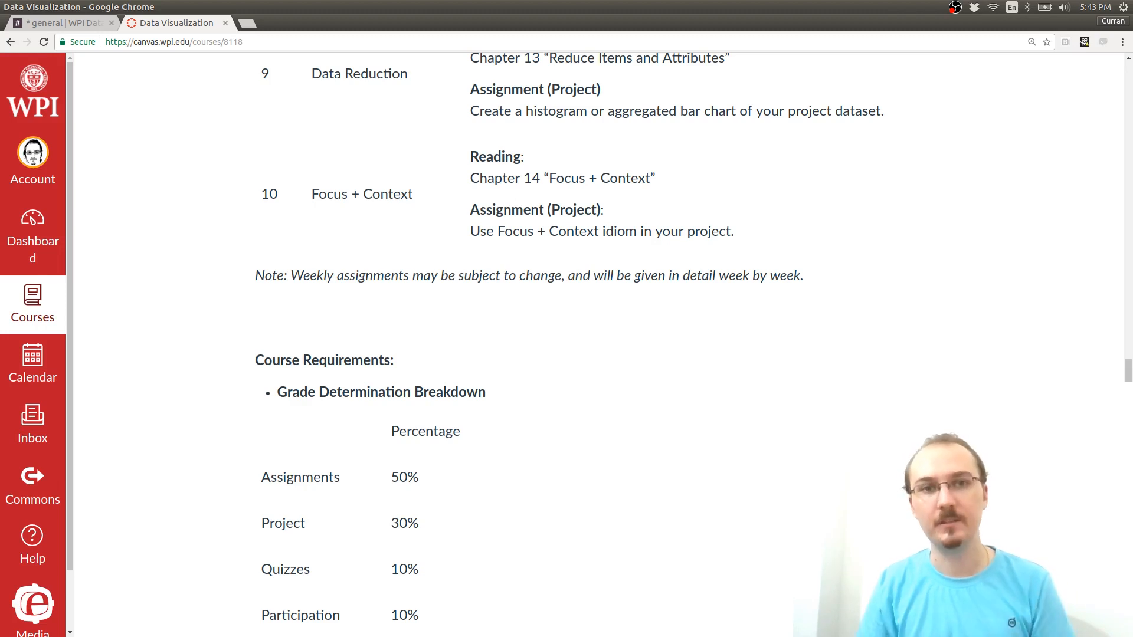
Scroll down to Technical Requirements, Library Access and the Academic Integrity policy
{"action": "scroll", "scroll_direction": "down", "scroll_amount": 3}
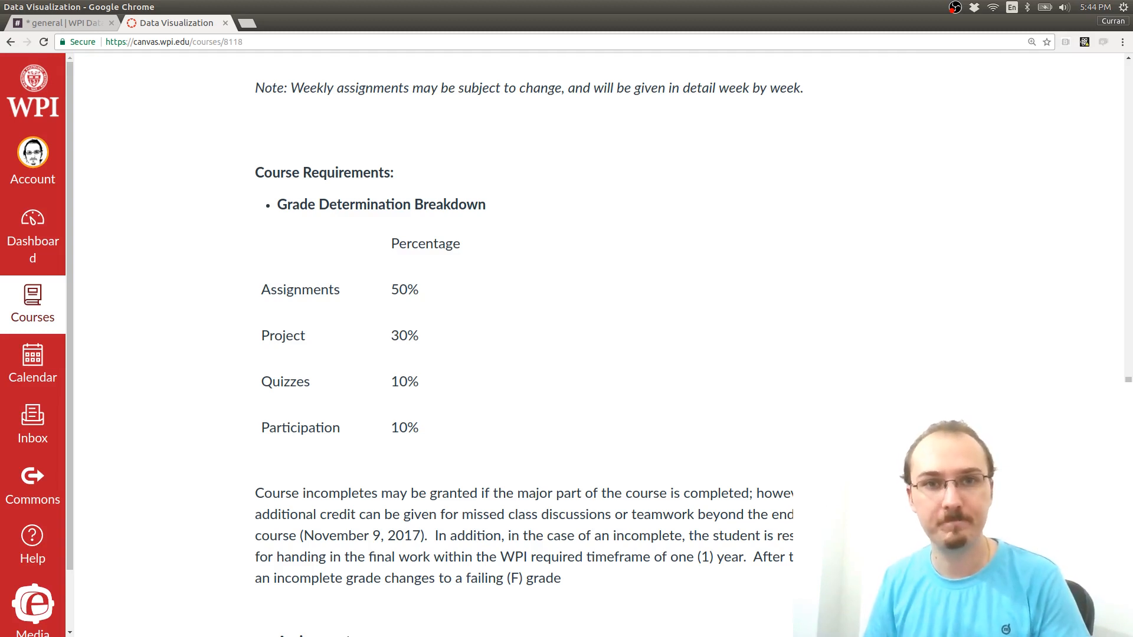
{"action": "scroll", "scroll_direction": "down", "scroll_amount": 3}
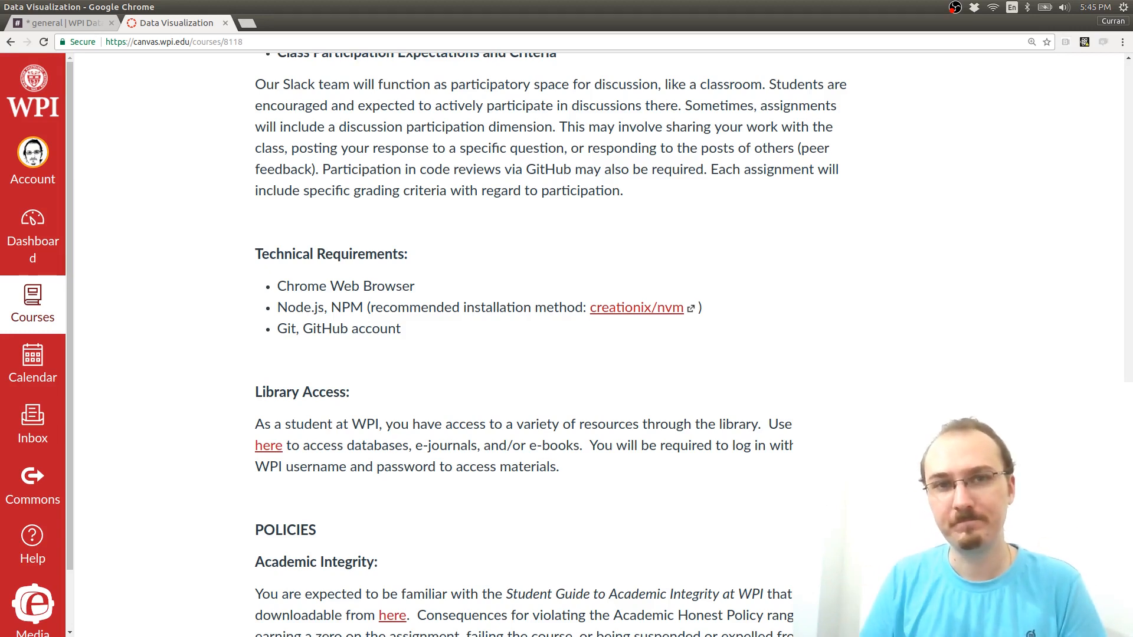
Leave the syllabus for the course Assignments page in the Canvas navigation
{"action": "scroll", "scroll_direction": "down", "scroll_amount": 3}
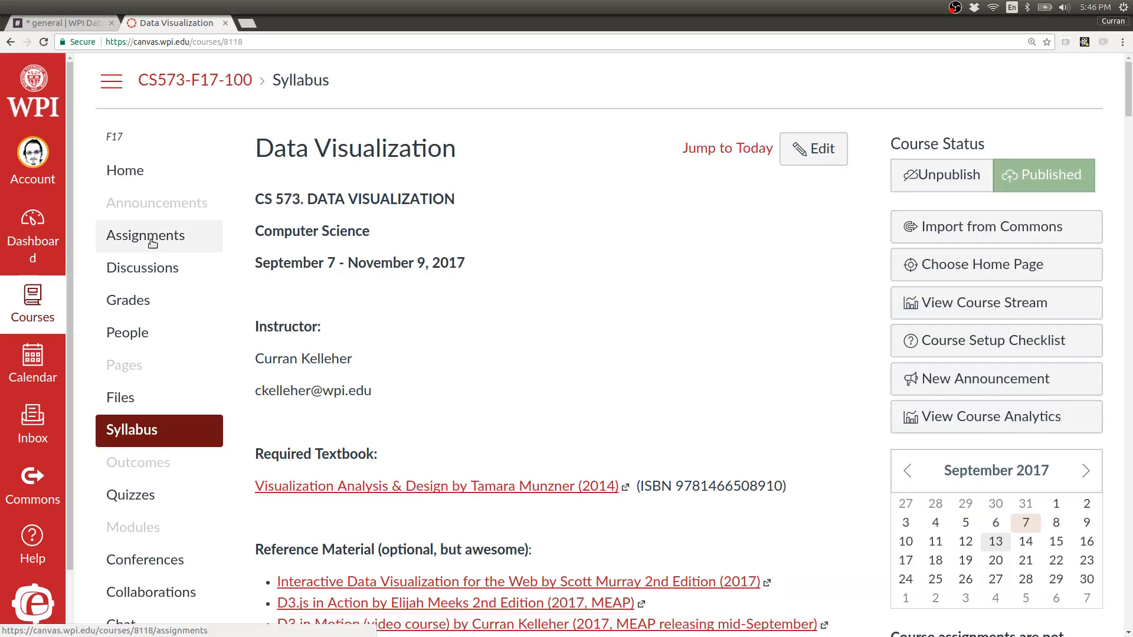
{"action": "left_click", "coordinate": [145, 236]}
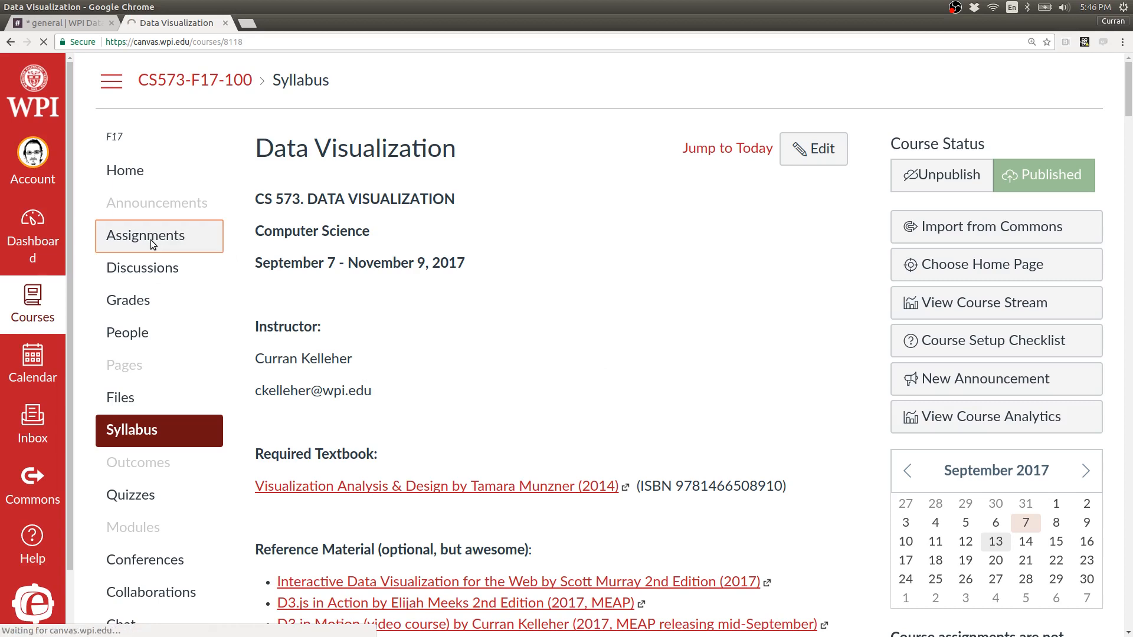
Review the Participation, Assignments, Project and Quizzes groups, then return to the Syllabus
{"action": "left_click", "coordinate": [145, 235]}
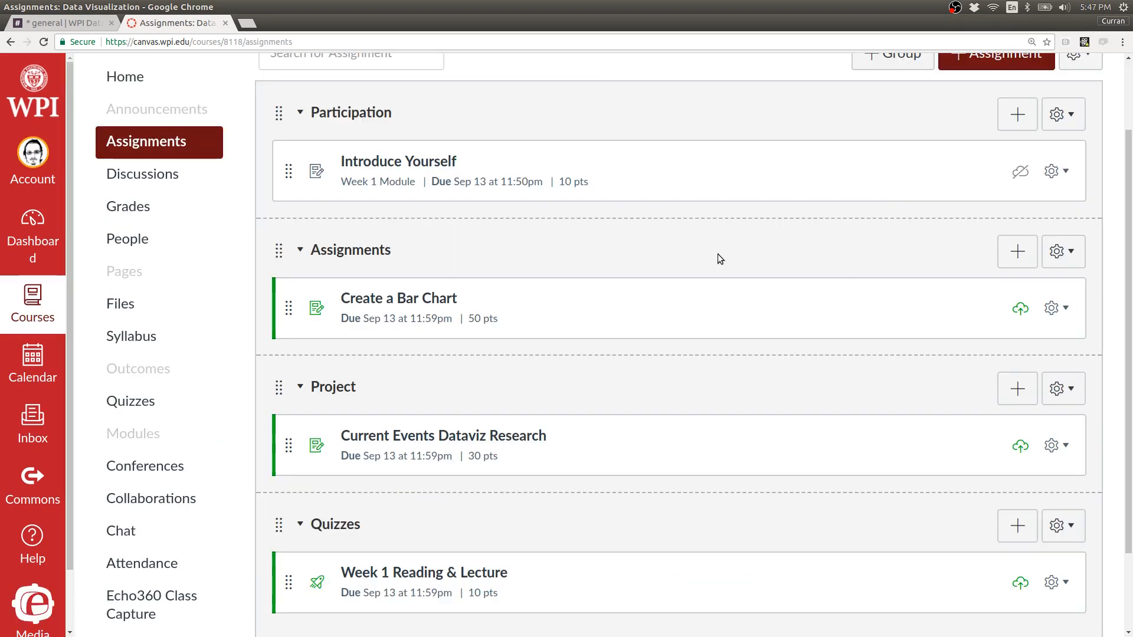
{"action": "mouse_move", "coordinate": [356, 482]}
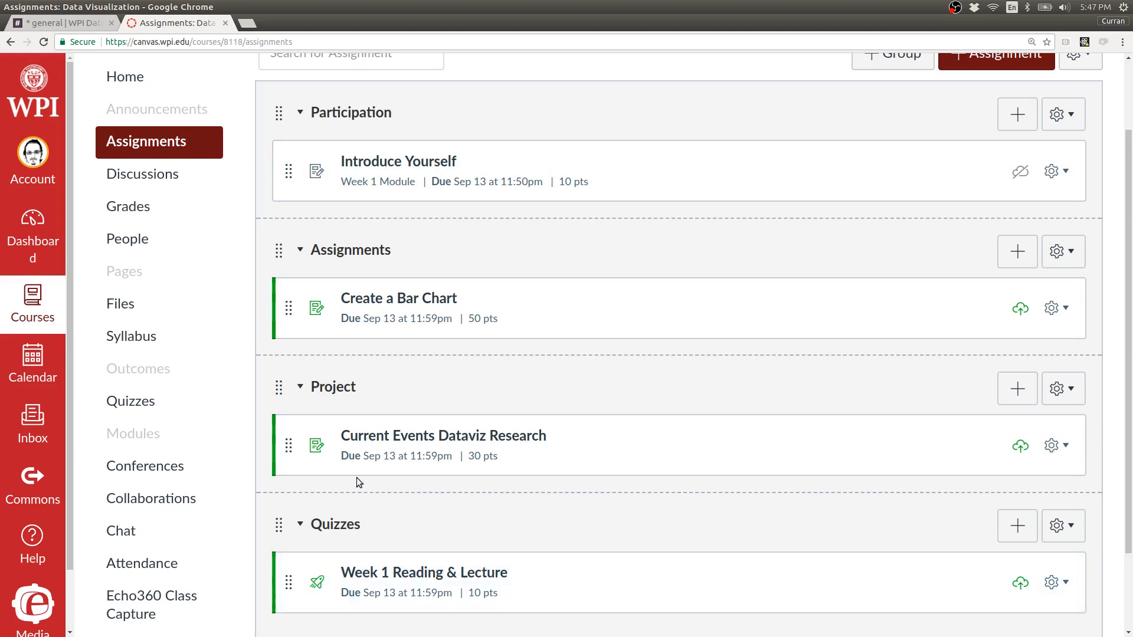
{"action": "mouse_move", "coordinate": [350, 128]}
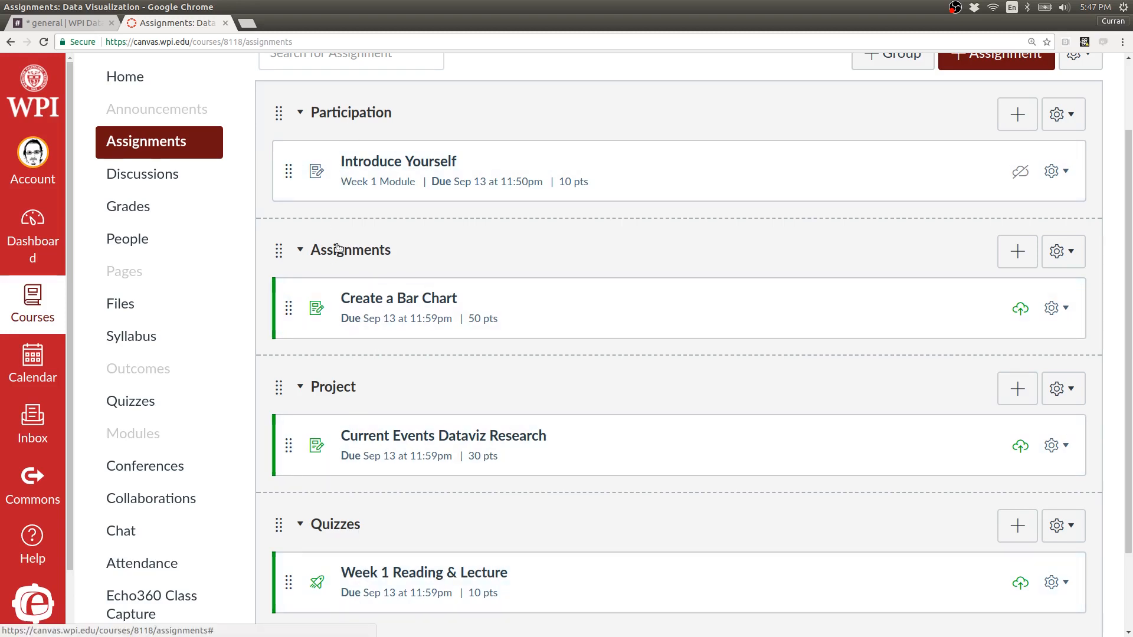
{"action": "mouse_move", "coordinate": [477, 331]}
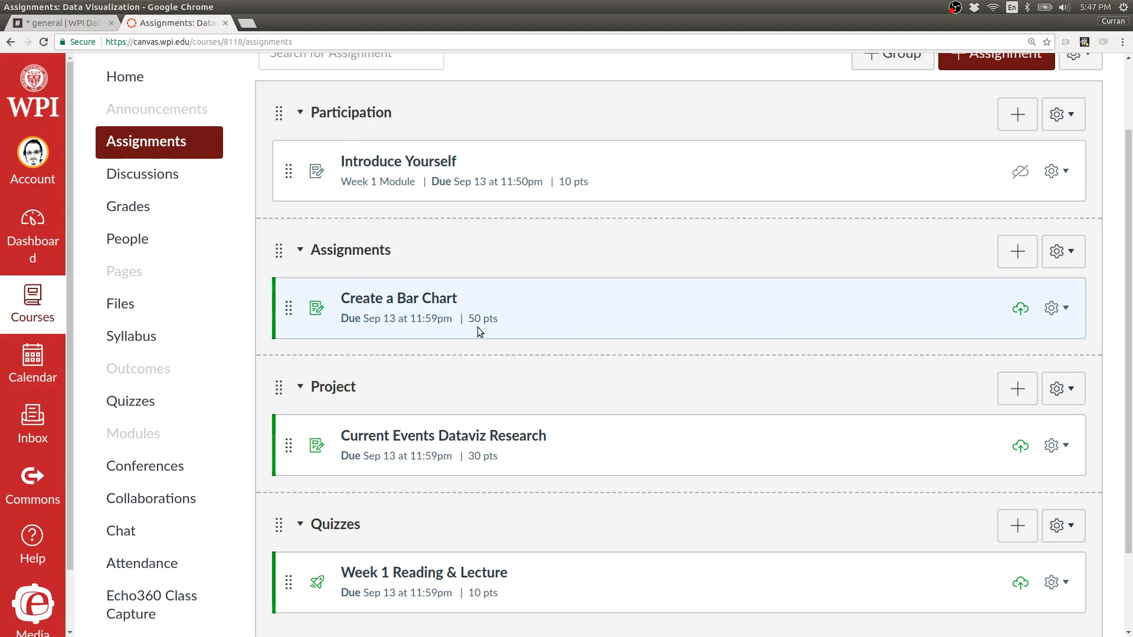
{"action": "mouse_move", "coordinate": [487, 456]}
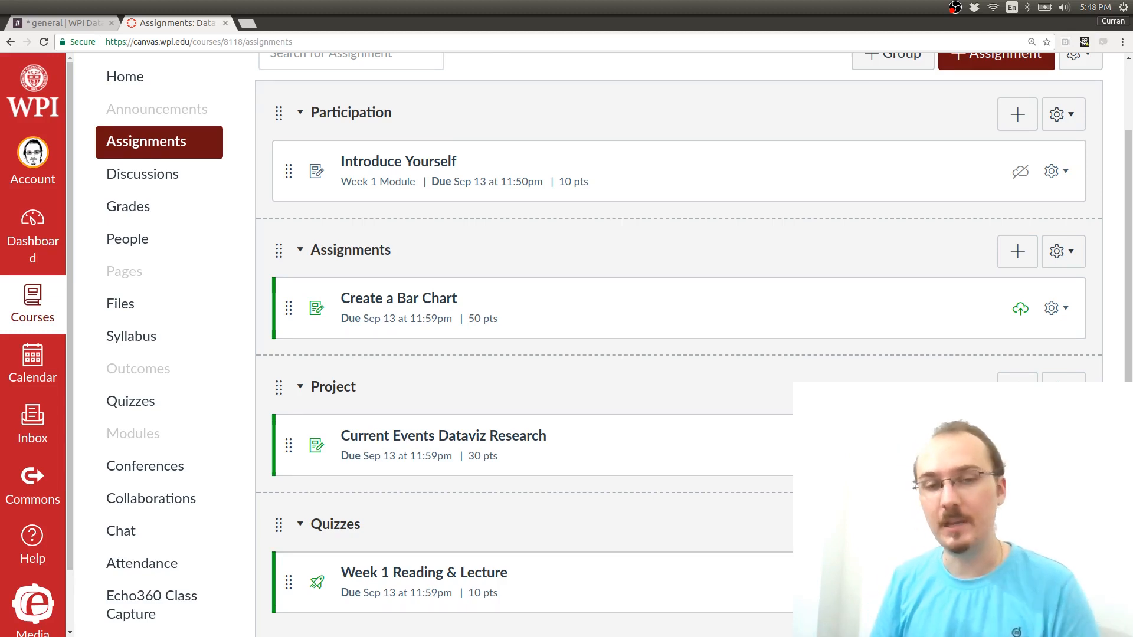
{"action": "left_click", "coordinate": [132, 335]}
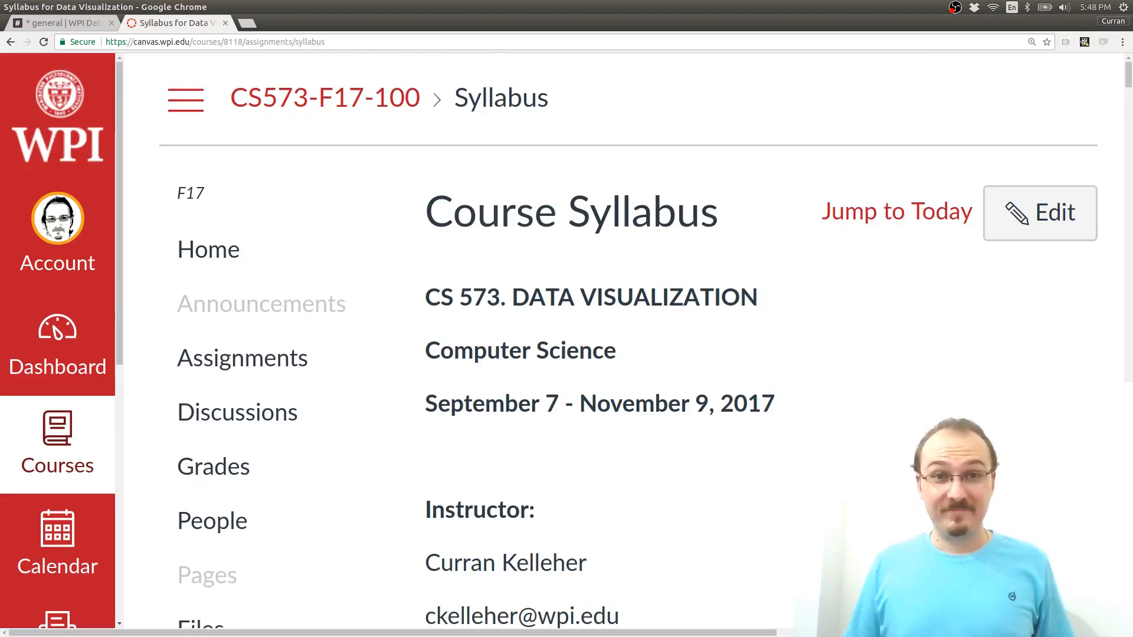